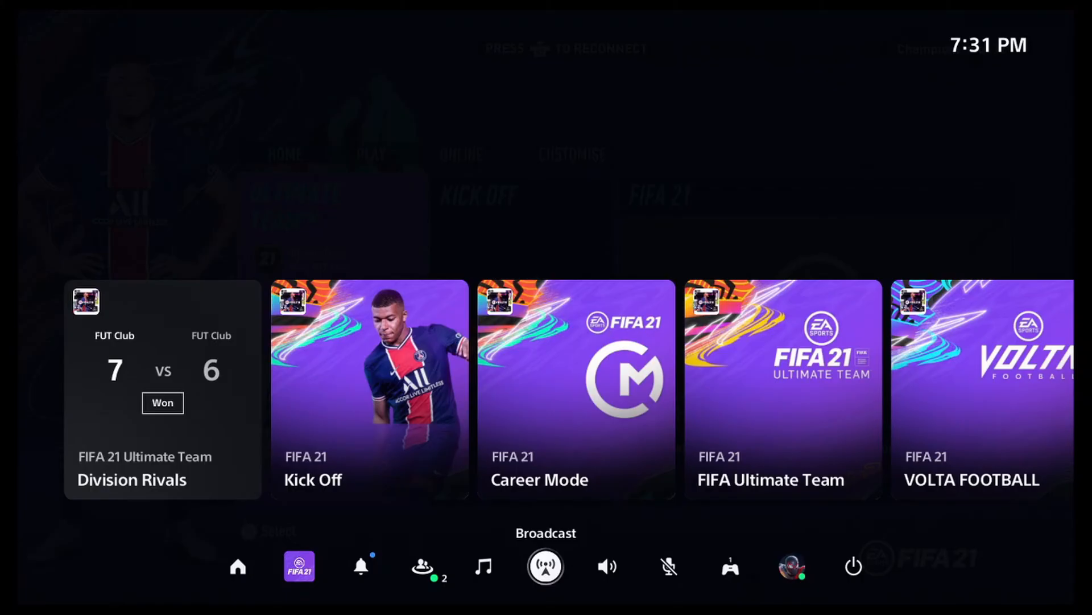
Step: Exit the control center to the home Games library with FIFA 21 selected
{"action": "left_click", "coordinate": [545, 566]}
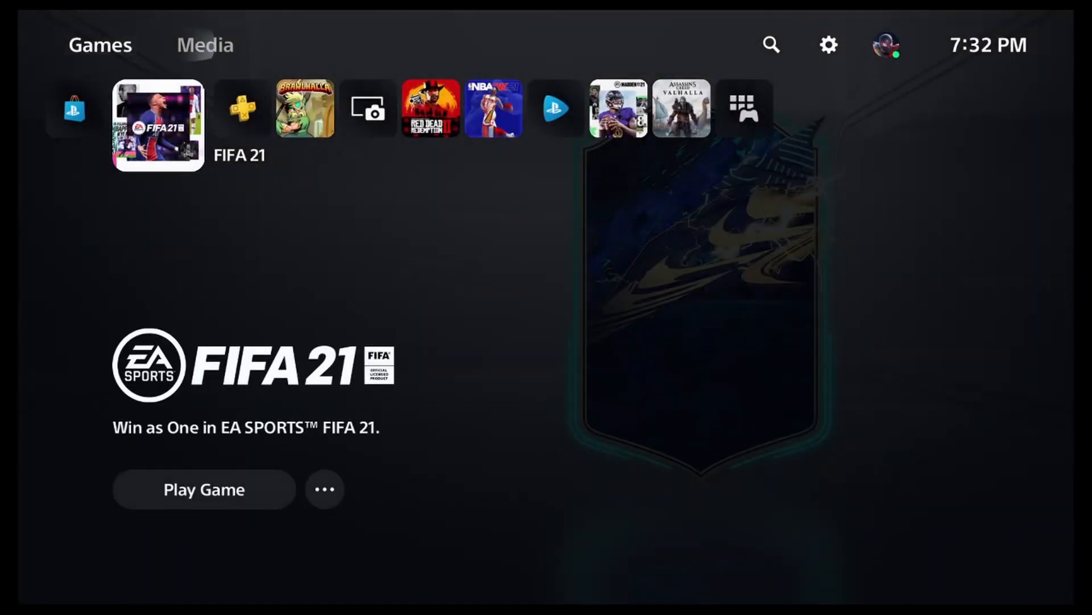
Step: Reach the YouTube entry under Settings > Users and Accounts > Link with Other Services
{"action": "left_click", "coordinate": [828, 45]}
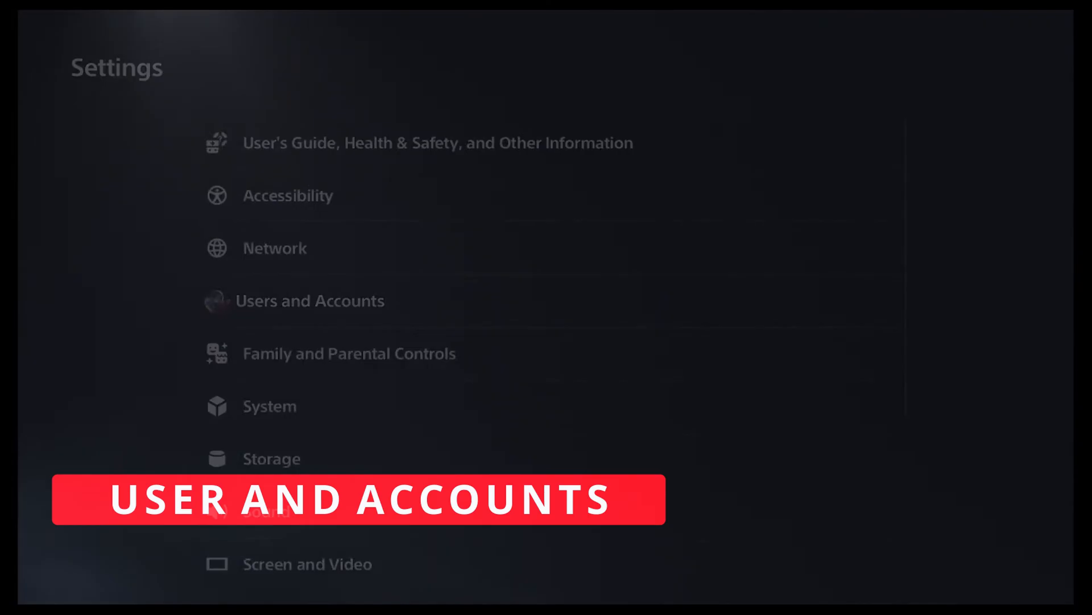
{"action": "left_click", "coordinate": [309, 300]}
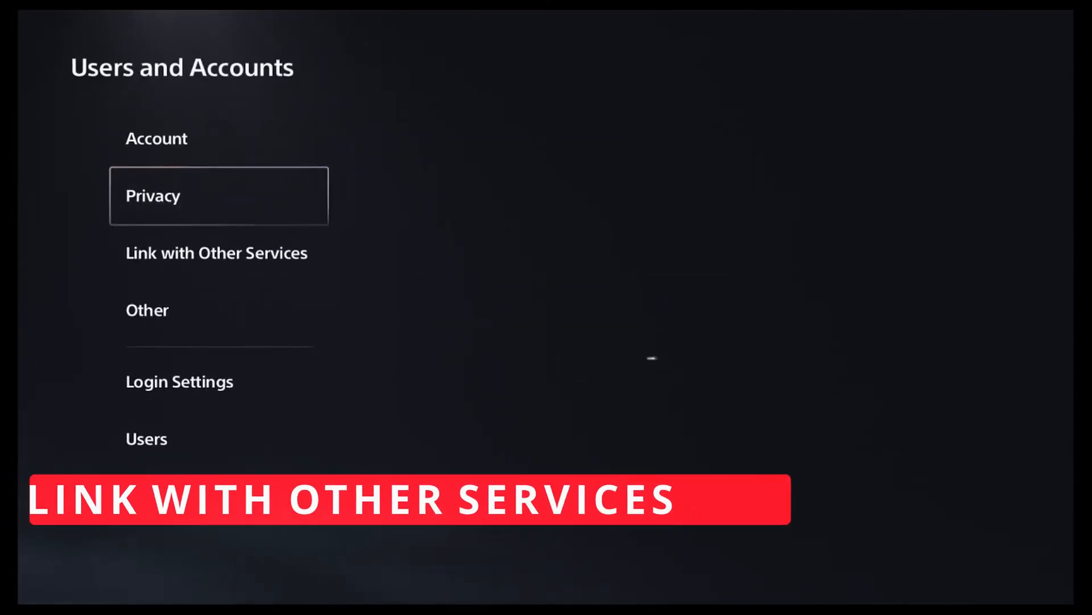
{"action": "left_click", "coordinate": [216, 252]}
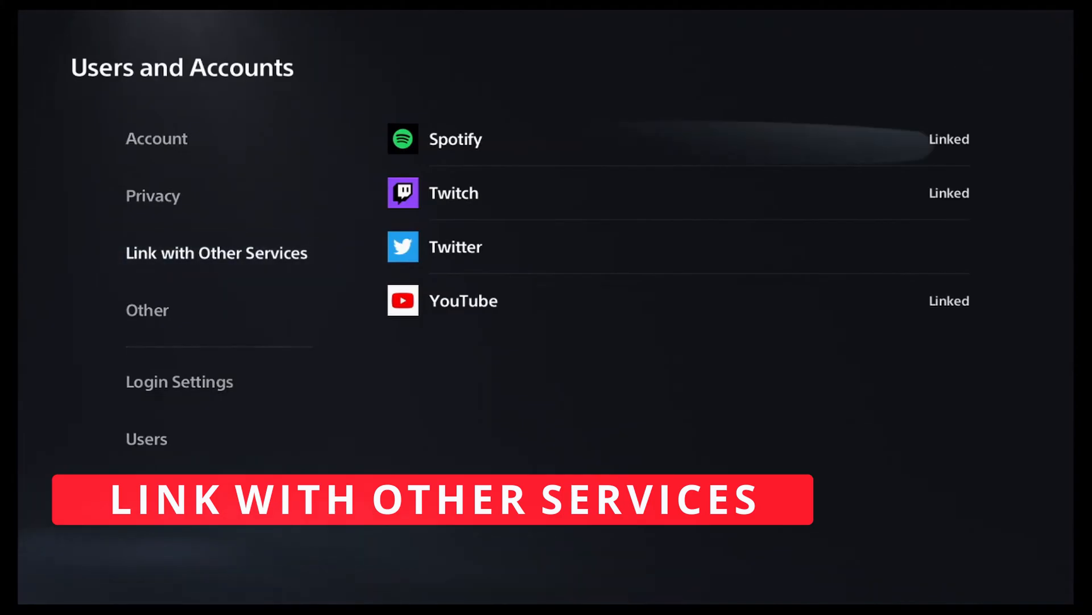
{"action": "mouse_move", "coordinate": [455, 247]}
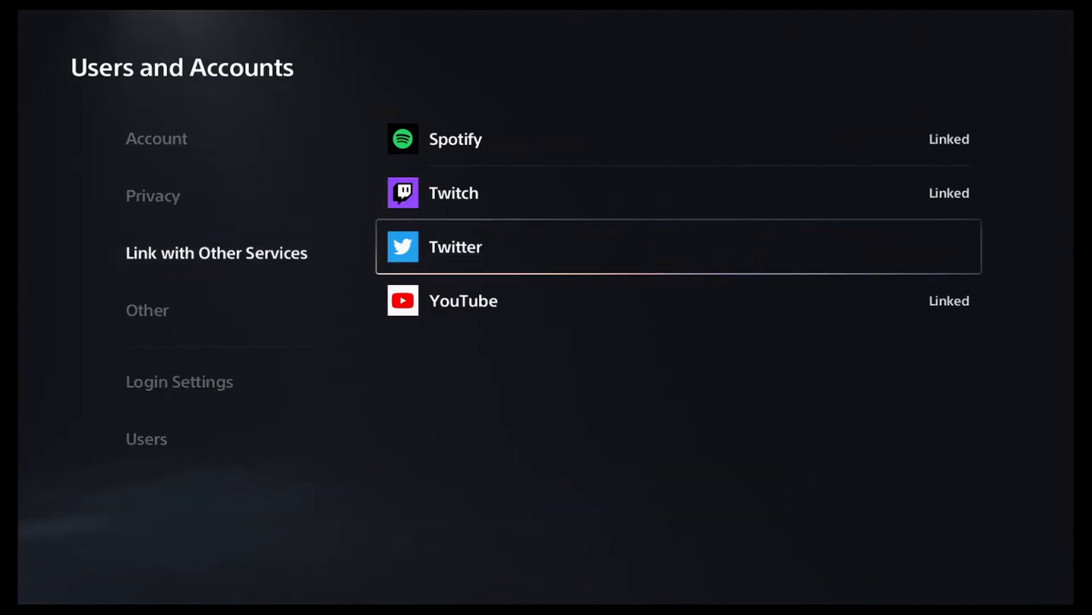
{"action": "left_click", "coordinate": [463, 300]}
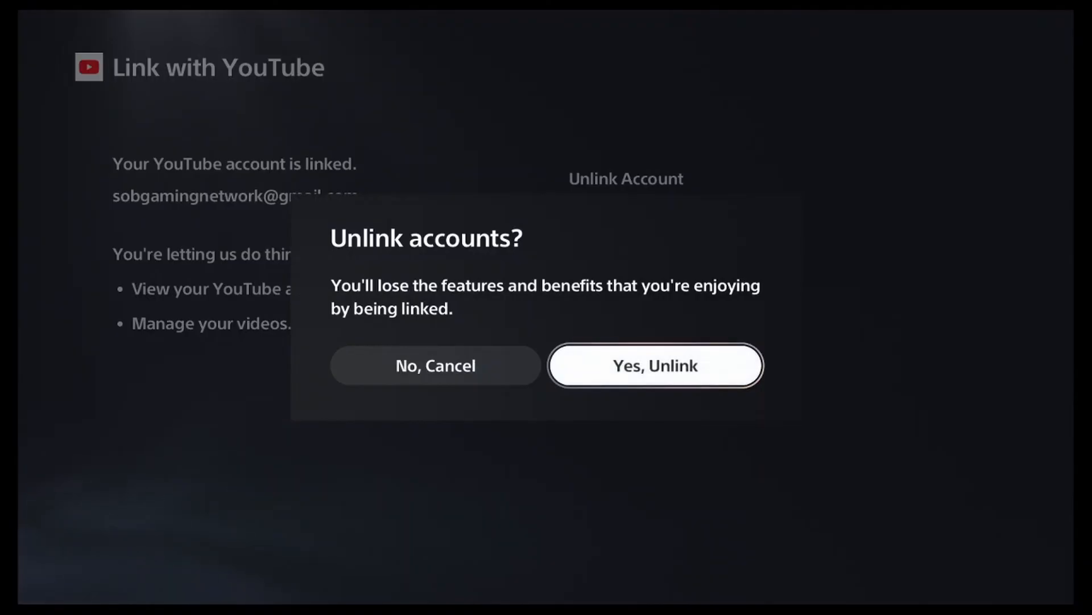
Step: Confirm Yes, Unlink for the YouTube account, then choose Link Account to start relinking
{"action": "left_click", "coordinate": [653, 365]}
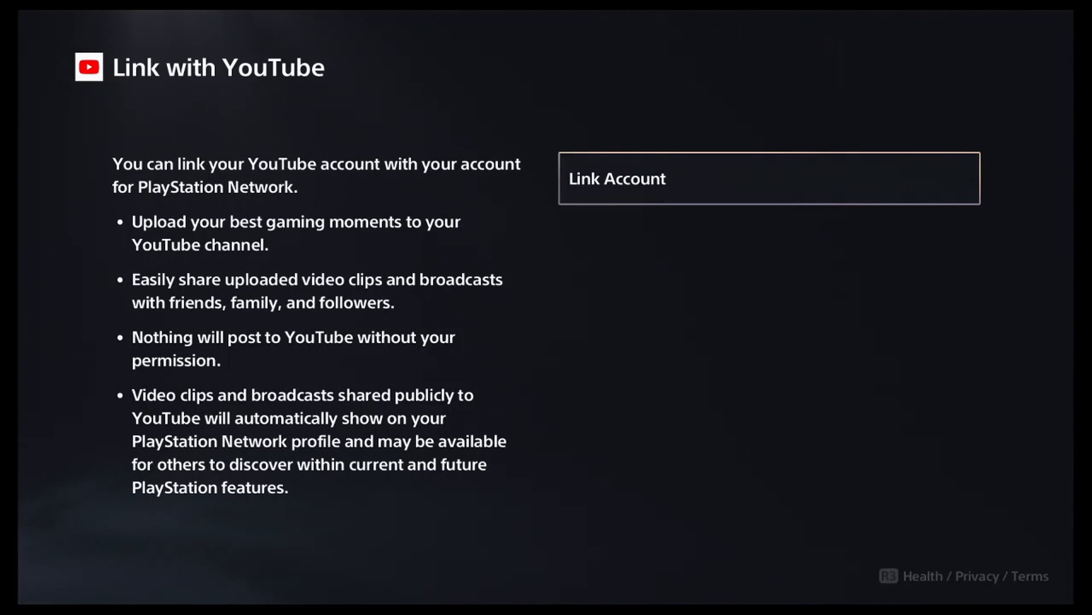
{"action": "left_click", "coordinate": [769, 178]}
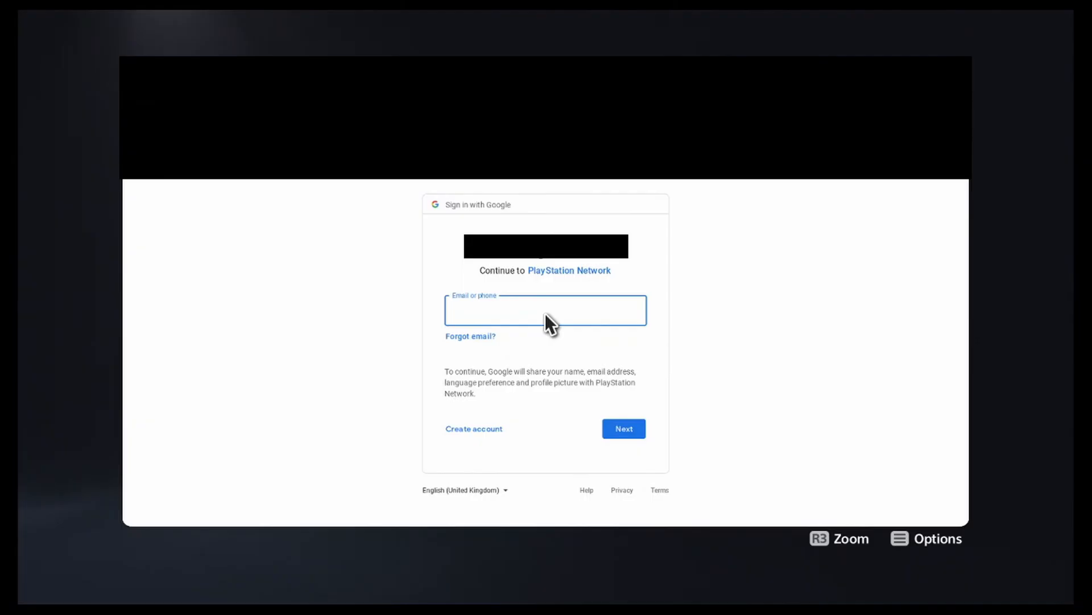
Step: Complete Google sign-in, allow PlayStation Network access, and confirm Done on the linked screen
{"action": "left_click", "coordinate": [623, 428]}
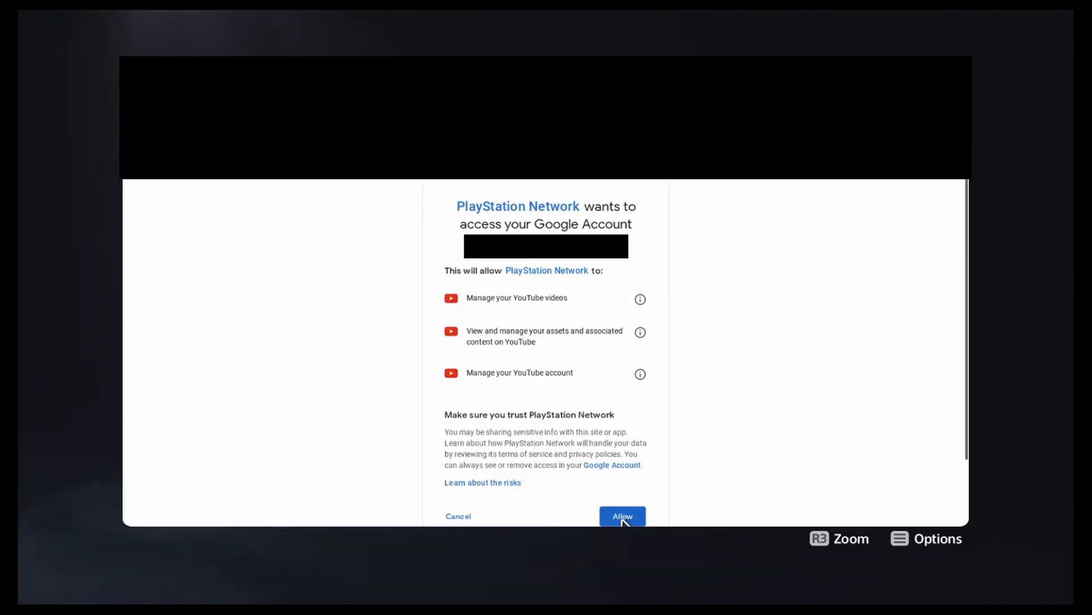
{"action": "left_click", "coordinate": [621, 515]}
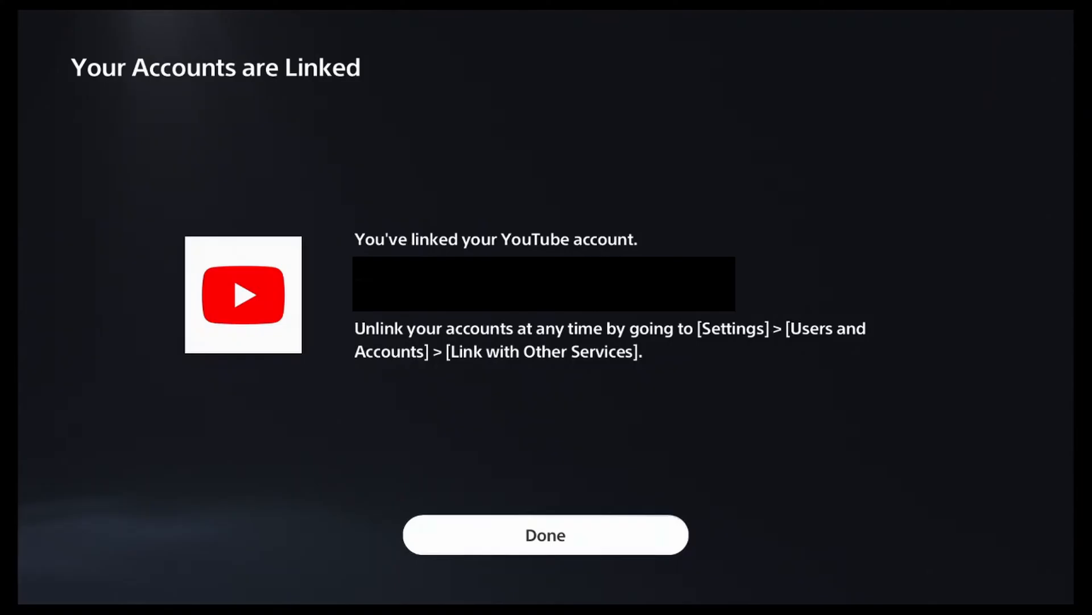
{"action": "left_click", "coordinate": [545, 535]}
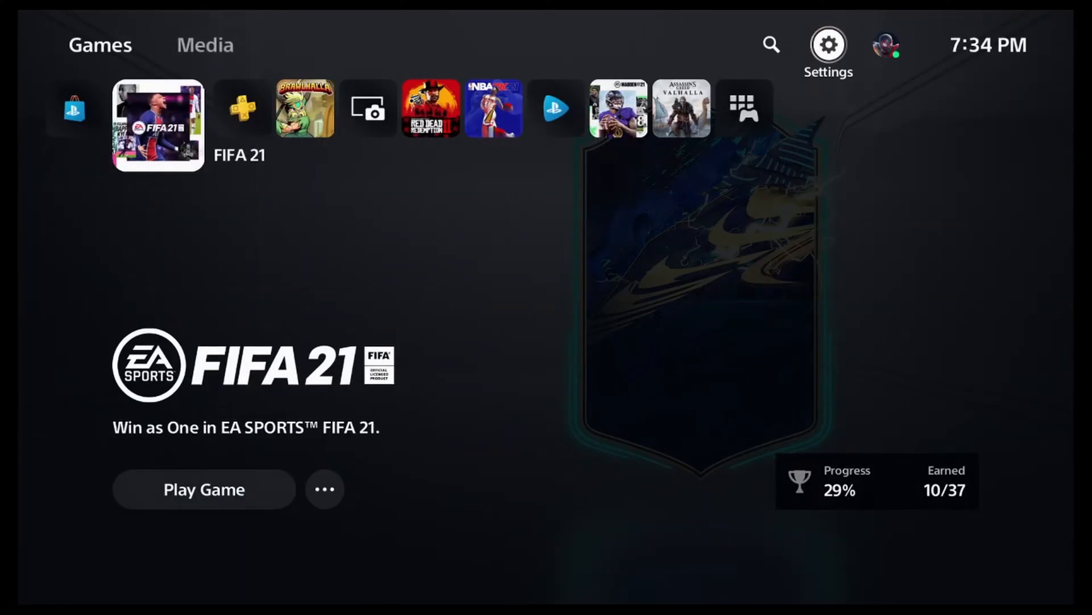
Step: Choose Broadcast from the control center and Go Live on YouTube as 'Fifa21 FUT Pro cam!!!'
{"action": "left_click", "coordinate": [204, 488]}
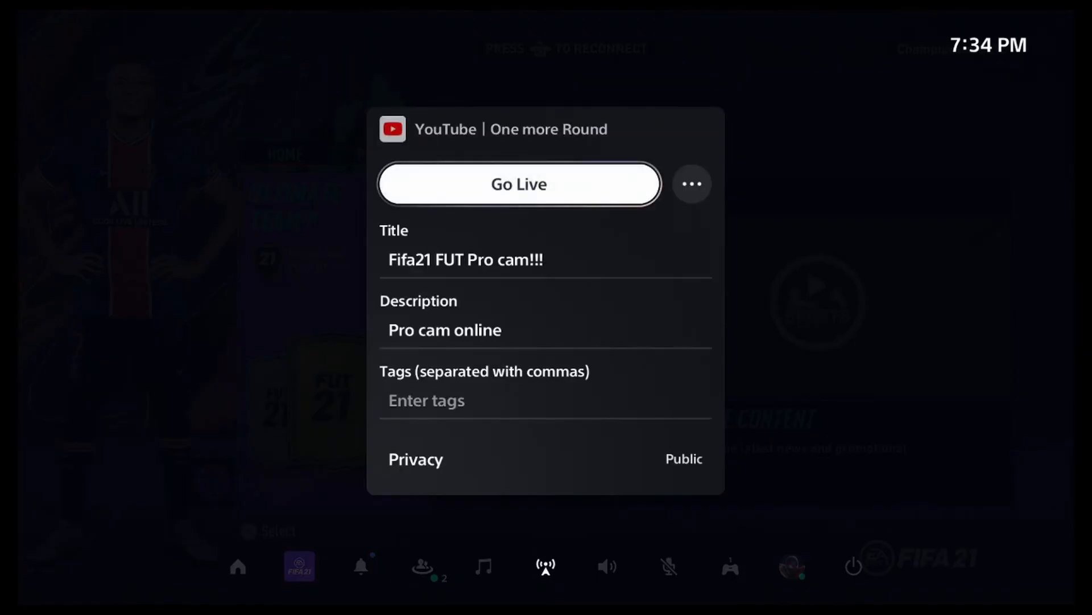
{"action": "left_click", "coordinate": [518, 183]}
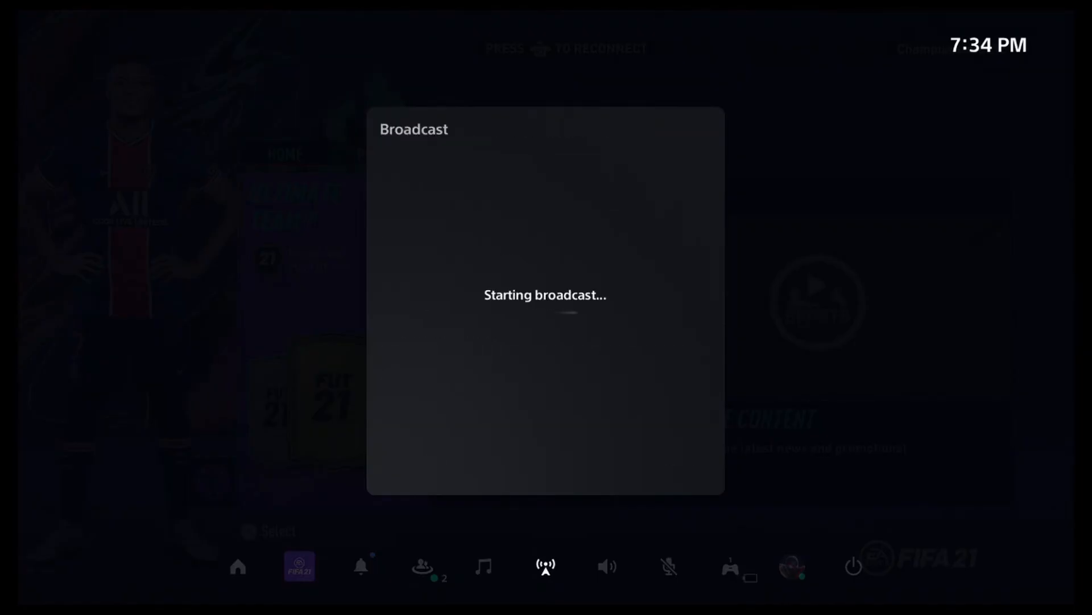